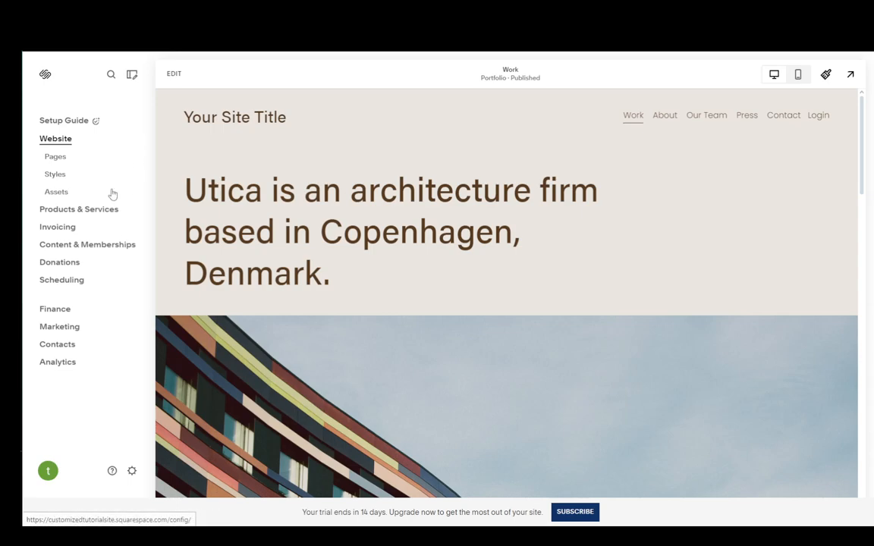
mouse_move(146, 479)
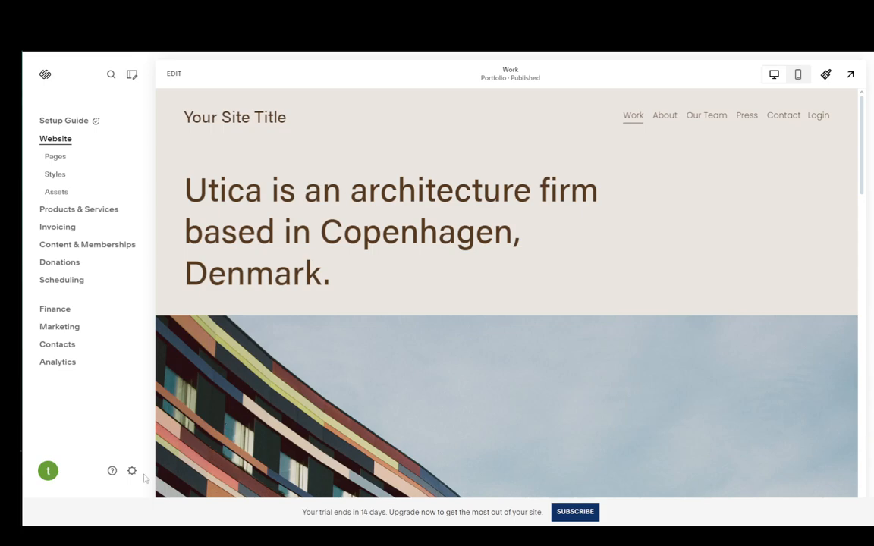
Open site Settings and go to the Selling section
left_click(132, 471)
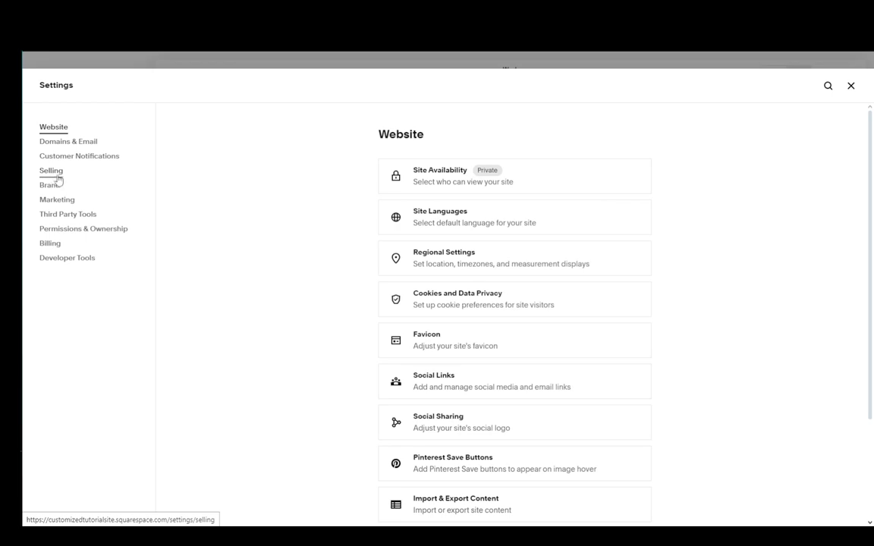
left_click(51, 170)
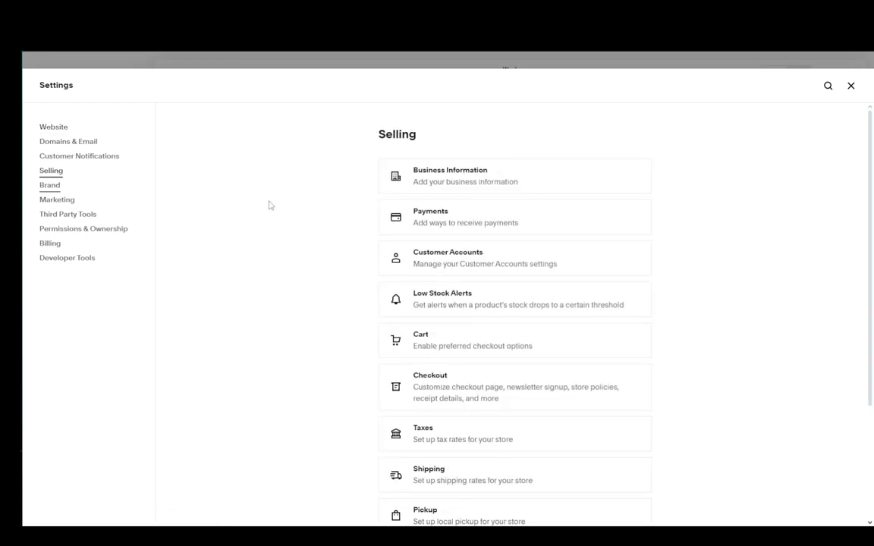
mouse_move(459, 231)
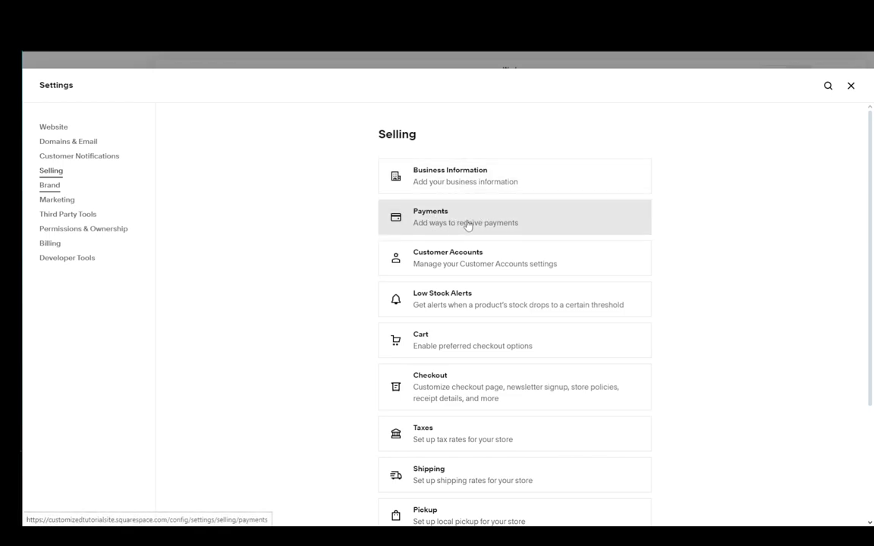
Open Payments and scroll to view Stripe, PayPal, Square and the USD store currency
left_click(466, 217)
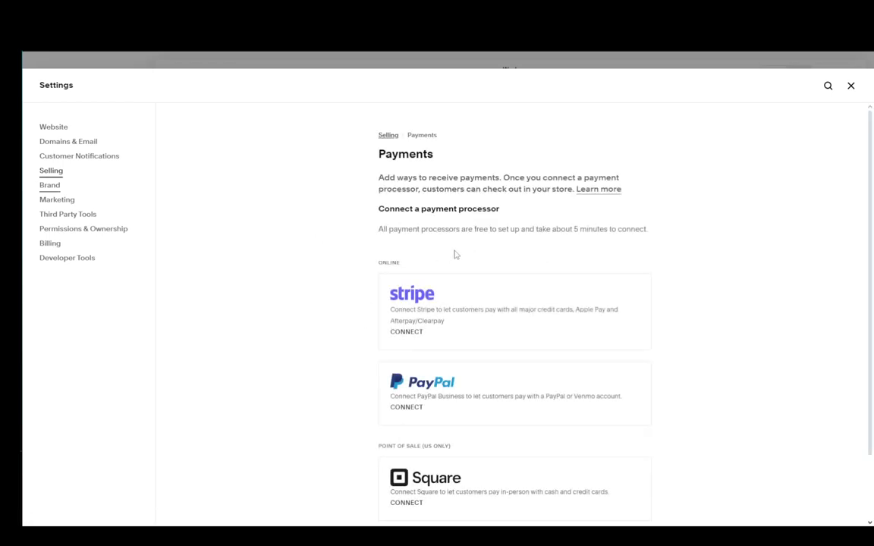
scroll("down", 3)
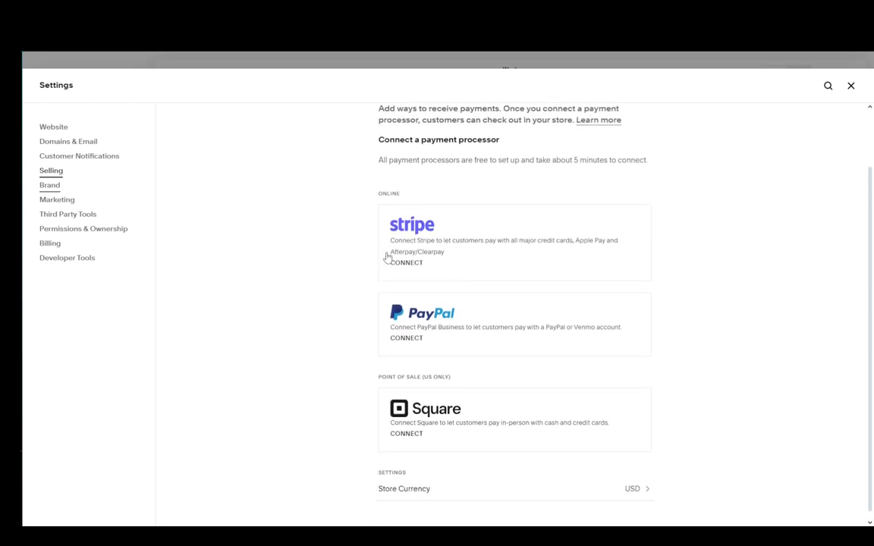
mouse_move(262, 258)
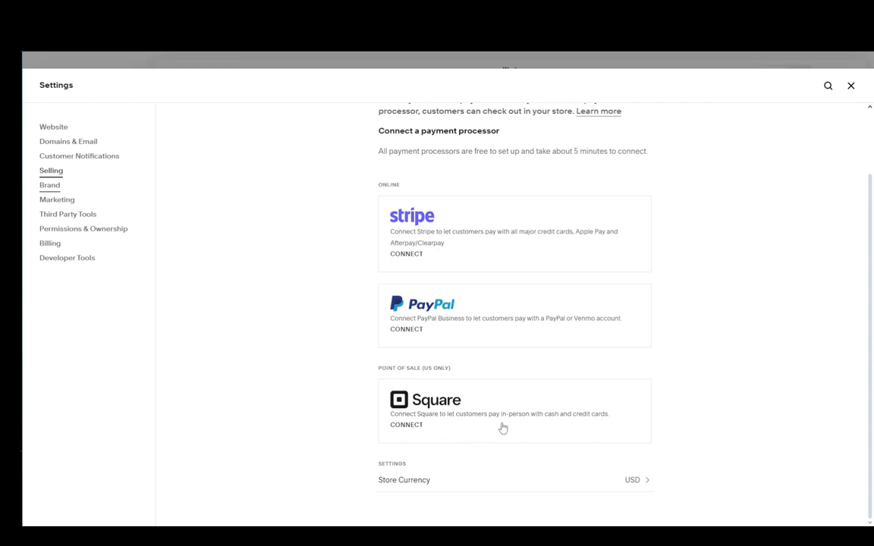
mouse_move(544, 417)
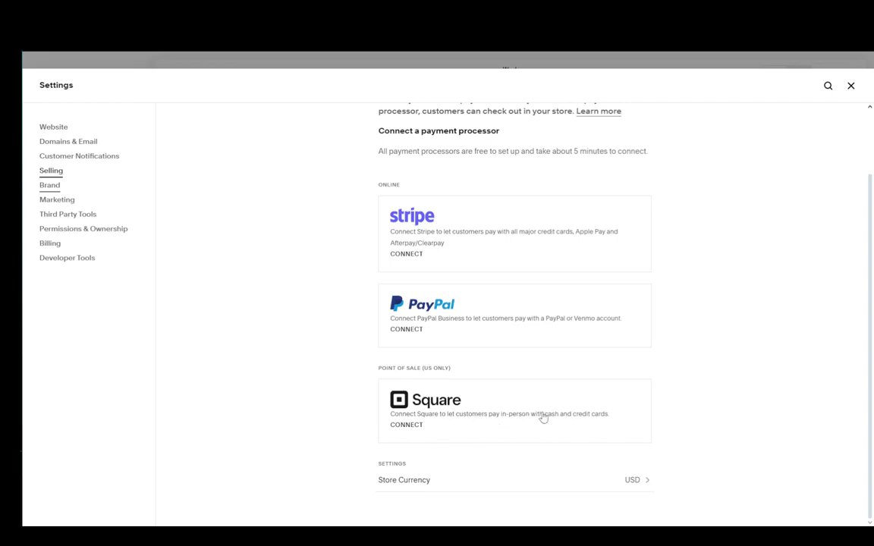
Change the store currency from USD to Norwegian Krone (NOK) and return to Payments
left_click(515, 480)
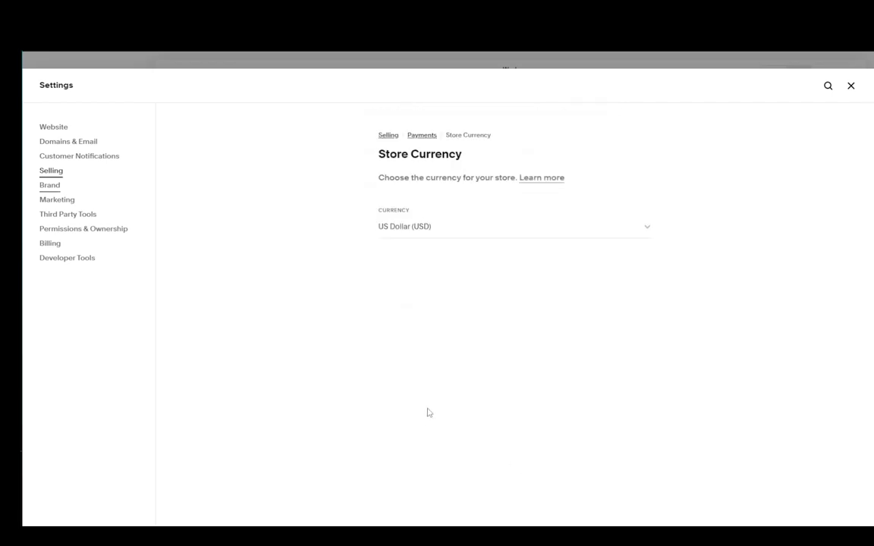
left_click(514, 226)
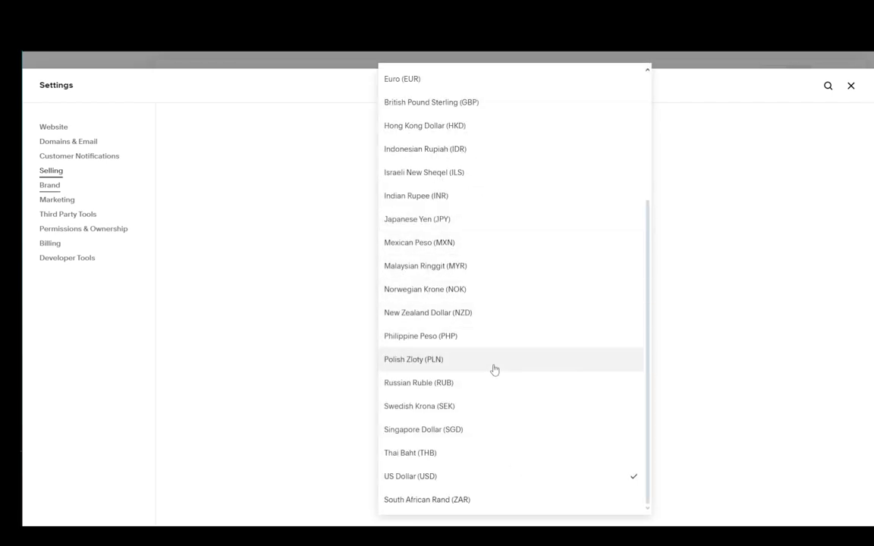
left_click(425, 289)
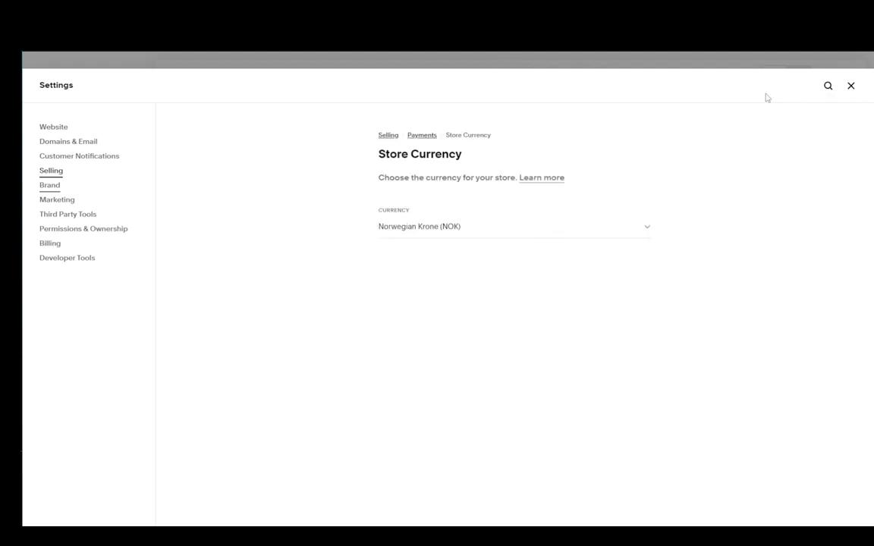
left_click(422, 135)
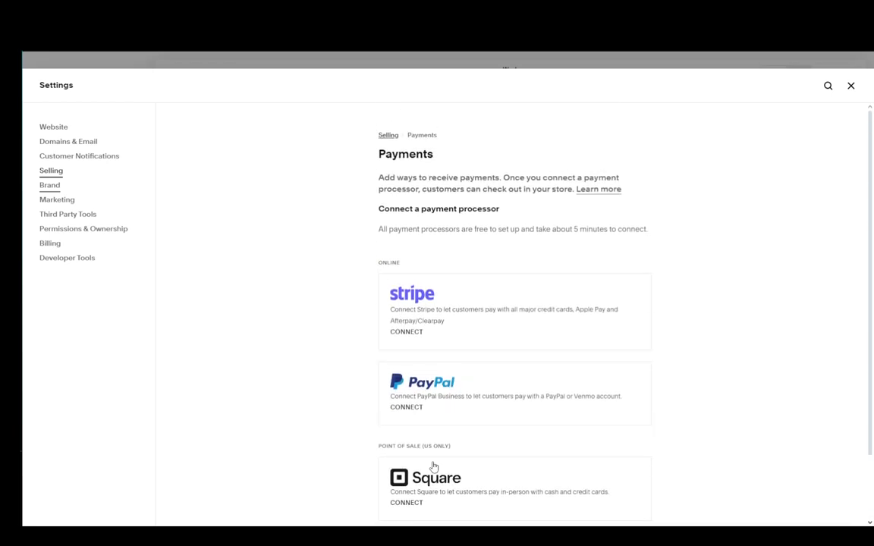
scroll("down", 3)
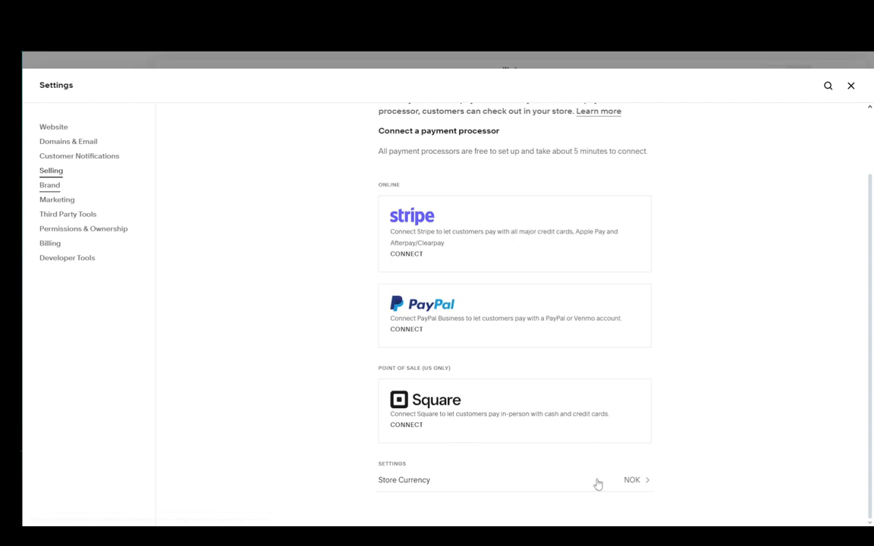
mouse_move(406, 425)
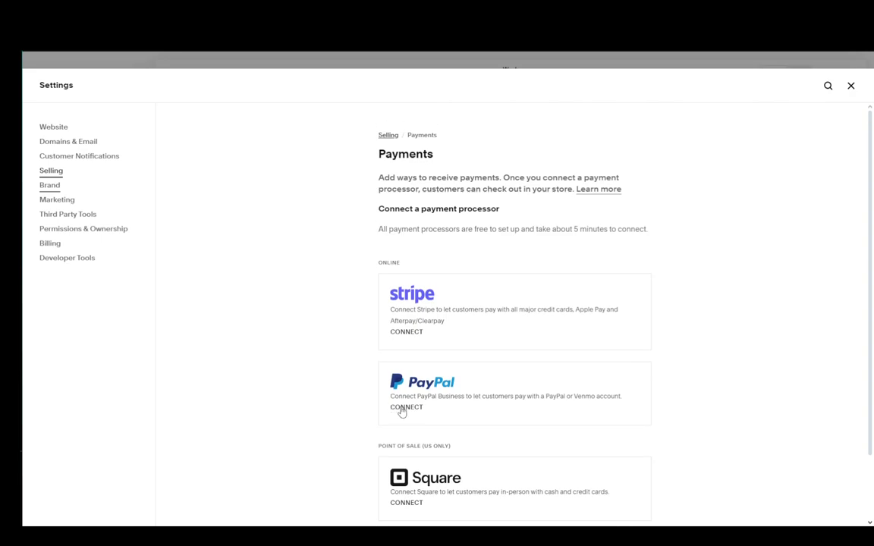
left_click(406, 407)
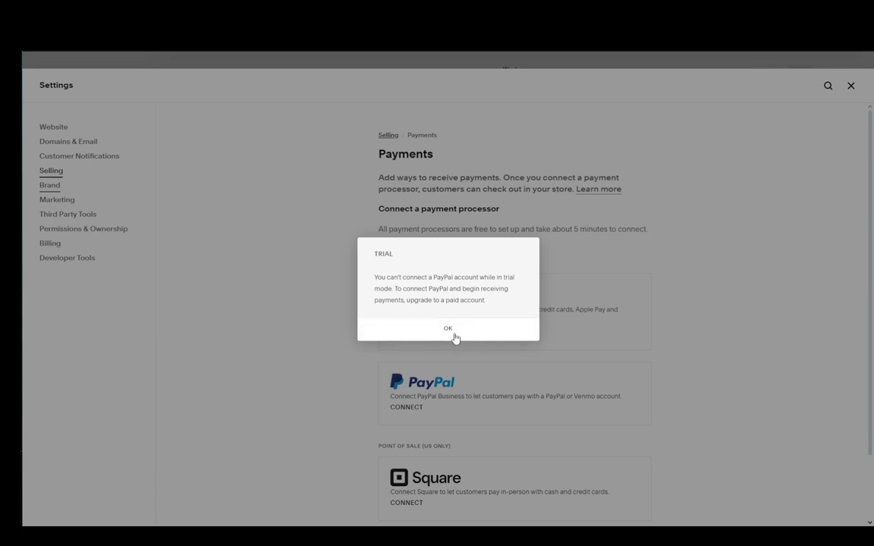
left_click(448, 329)
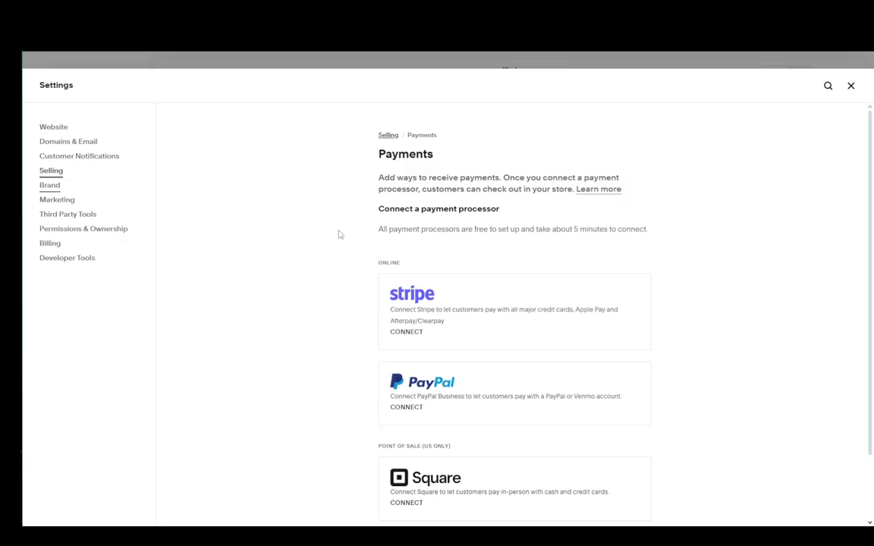
left_click(406, 331)
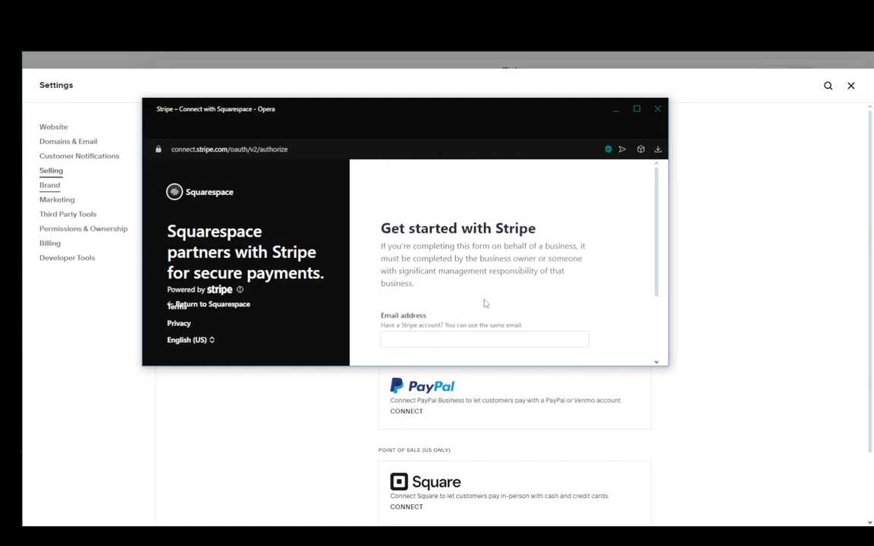
left_click(658, 109)
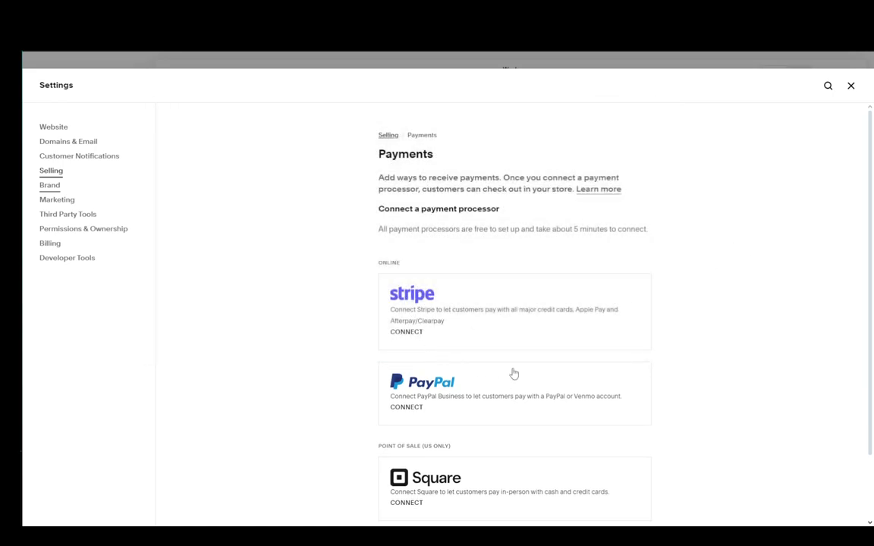
scroll("down", 3)
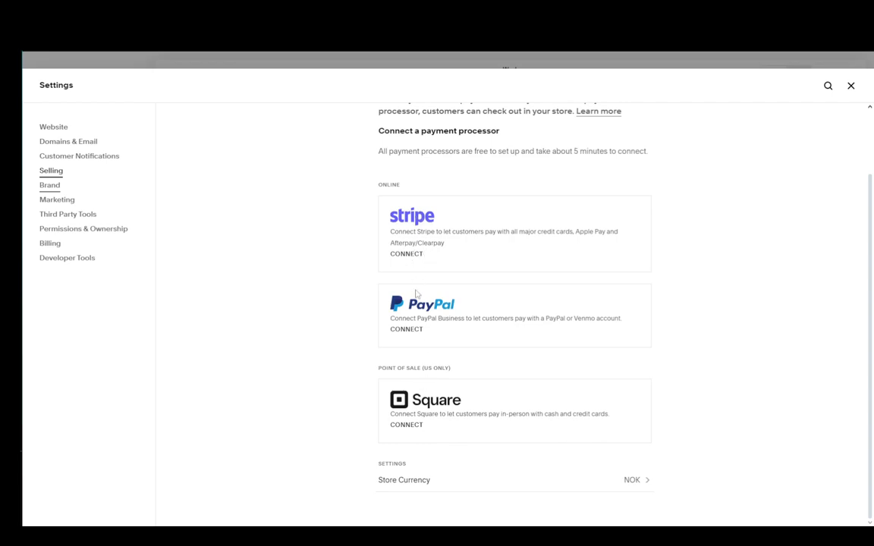
mouse_move(486, 364)
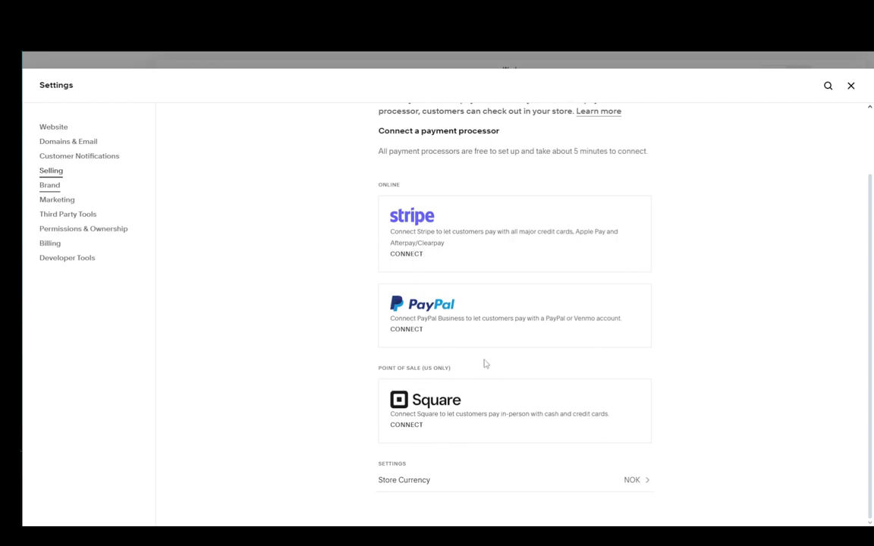
mouse_move(262, 245)
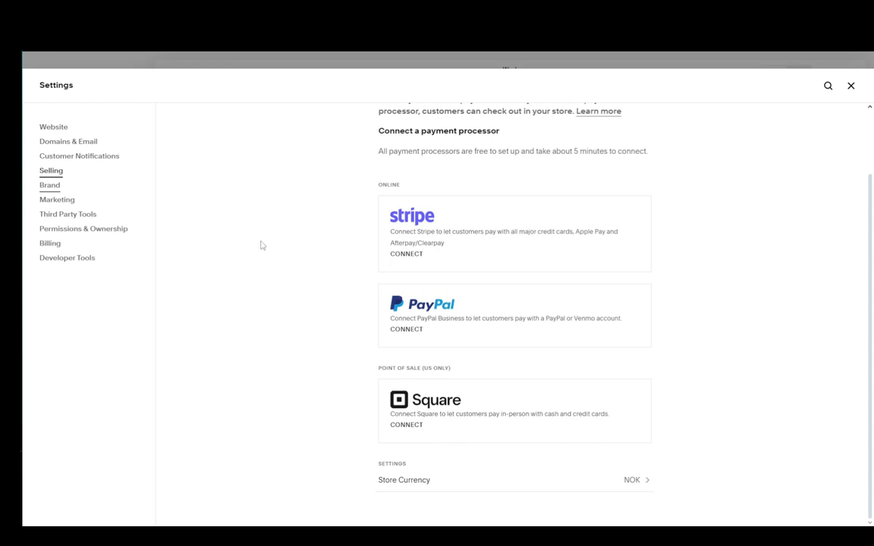
mouse_move(237, 420)
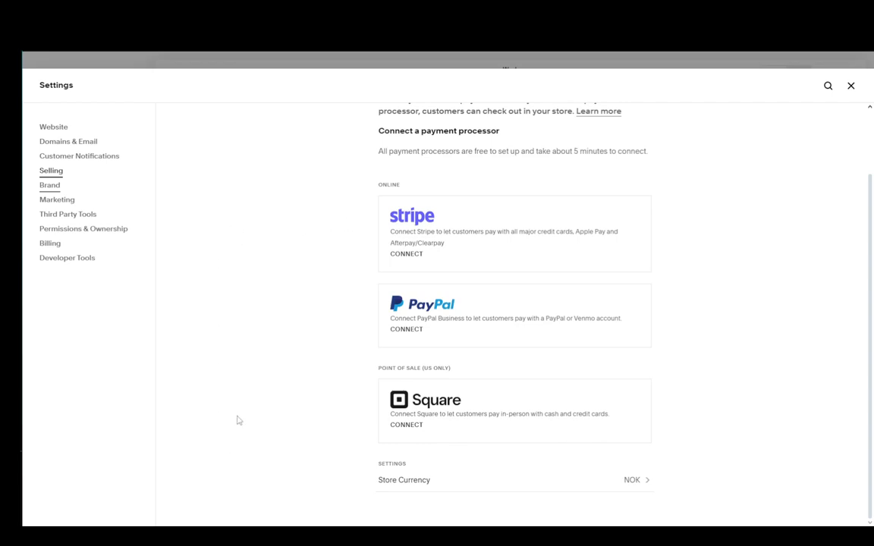